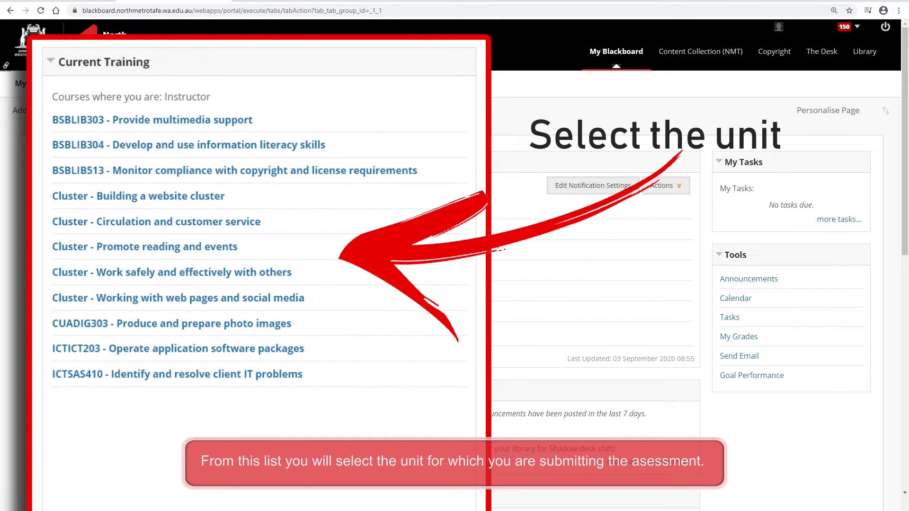
Open the CUADIG303 - Produce and prepare photo images course from Current Training
click(171, 323)
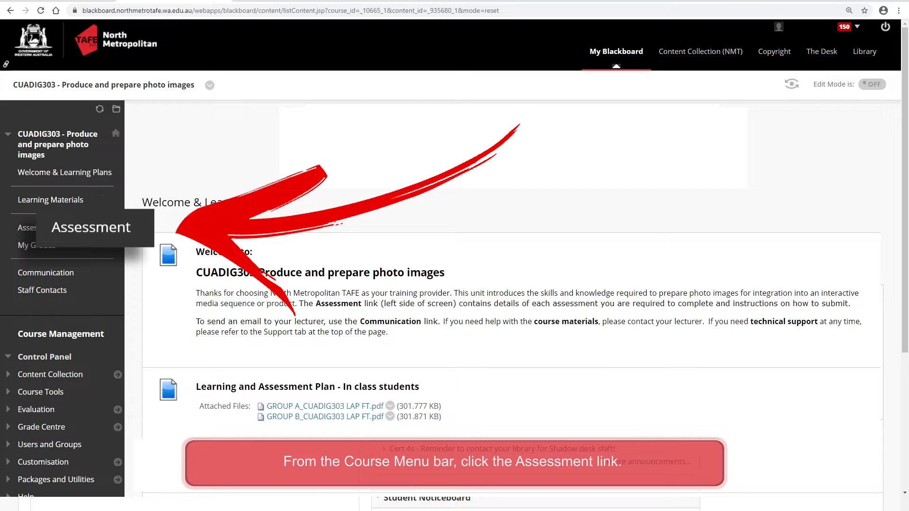
Go to the unit's Assessment page and open the Assessment 1 submission page
click(39, 227)
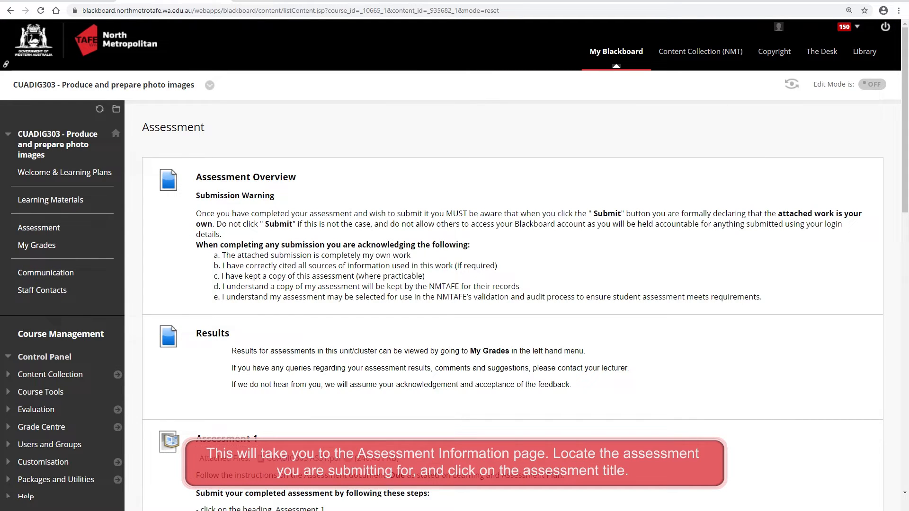
scroll(down, 3)
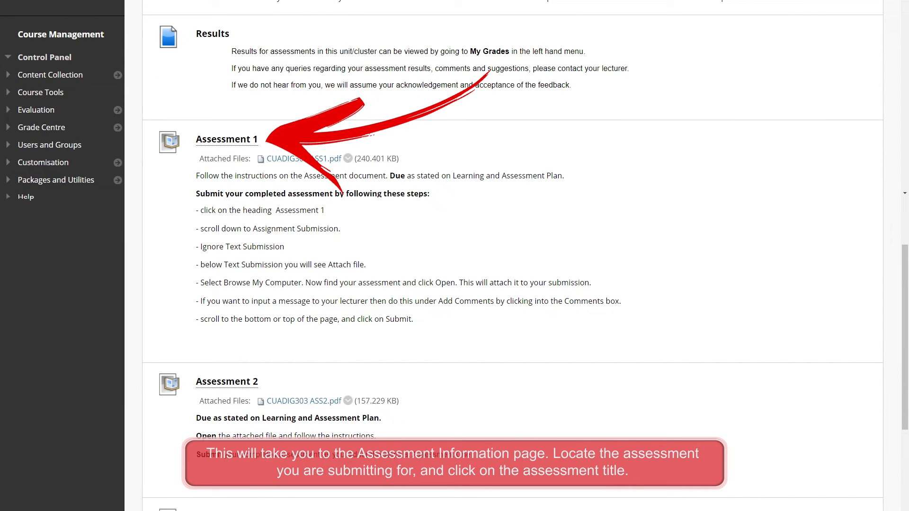
click(226, 139)
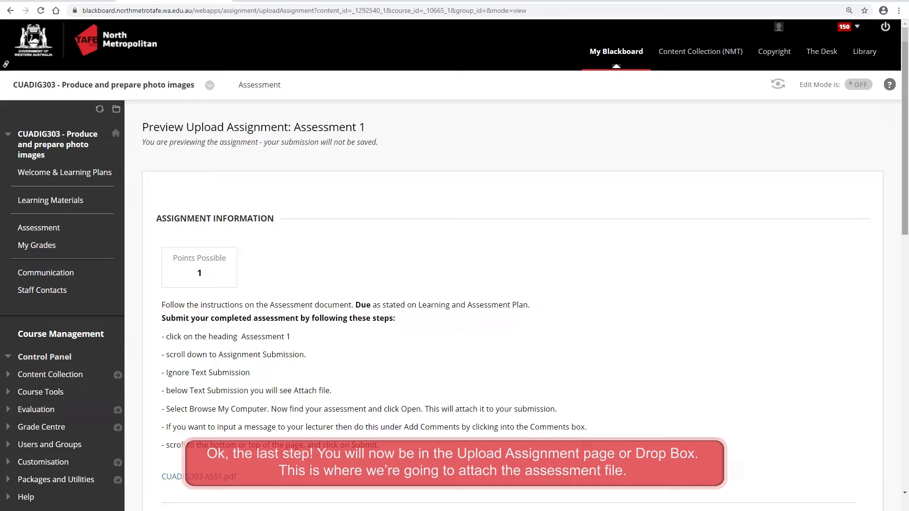
Scroll to Assignment Submission and choose Browse My Computer under Attach Files
scroll(down, 3)
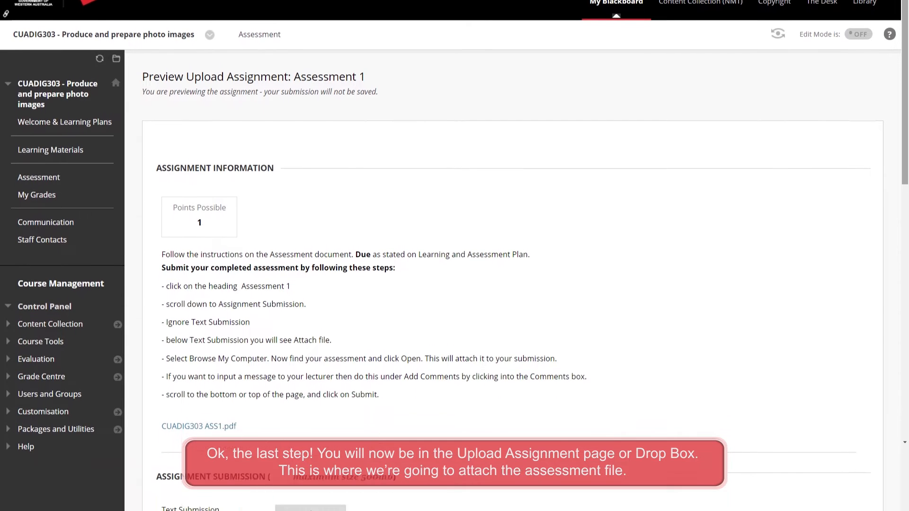
scroll(down, 3)
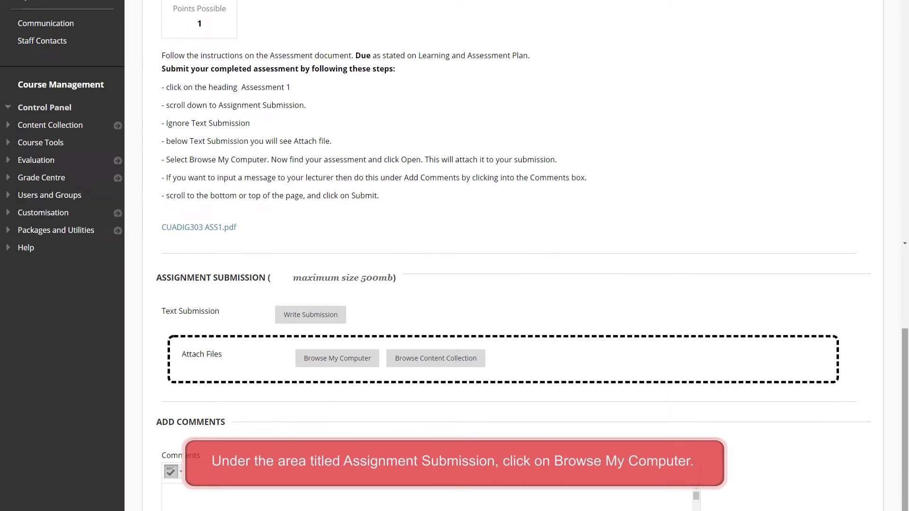
scroll(down, 3)
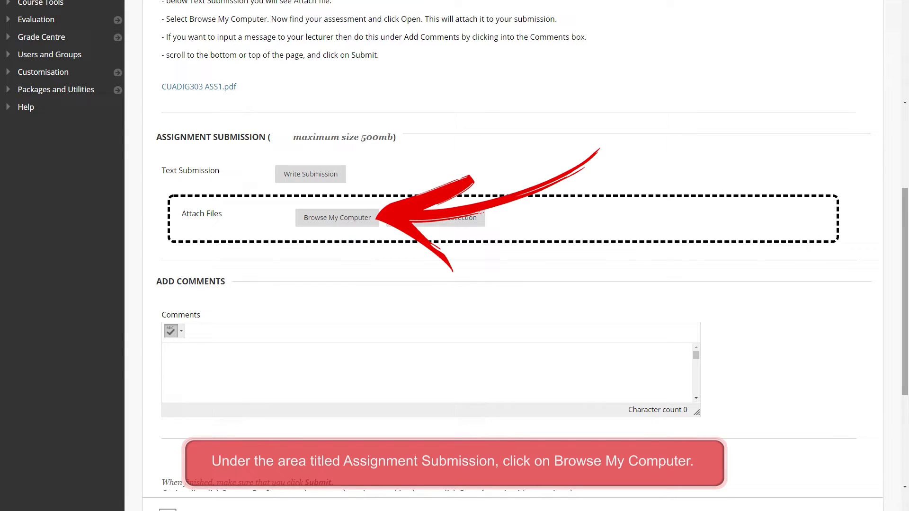
click(336, 217)
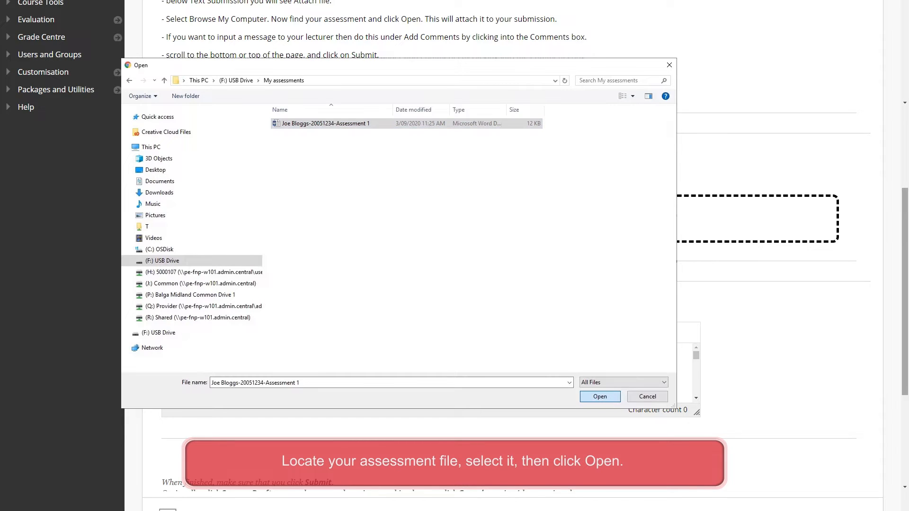
Open the Assessment 1 document from USB Drive > My assessments to attach it
click(599, 397)
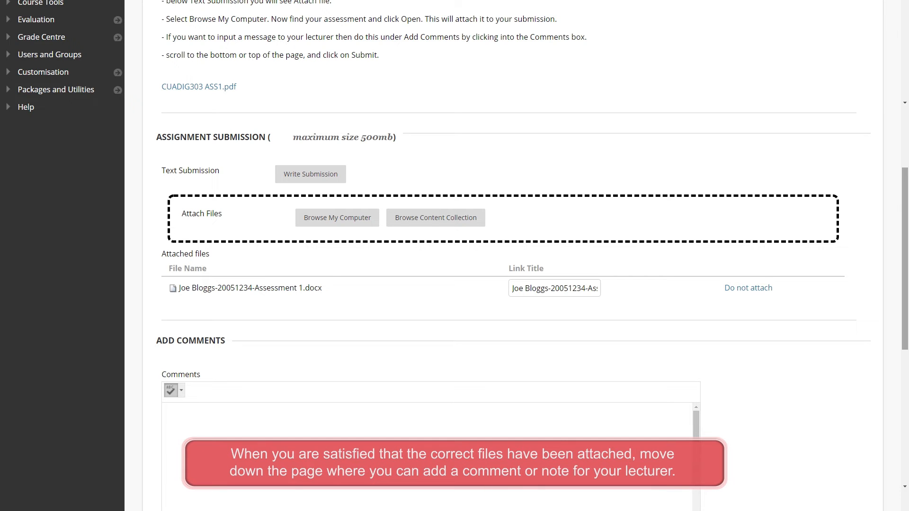
Type a 'Dear lecturer' note introducing the first assessment in the Comments box
scroll(down, 3)
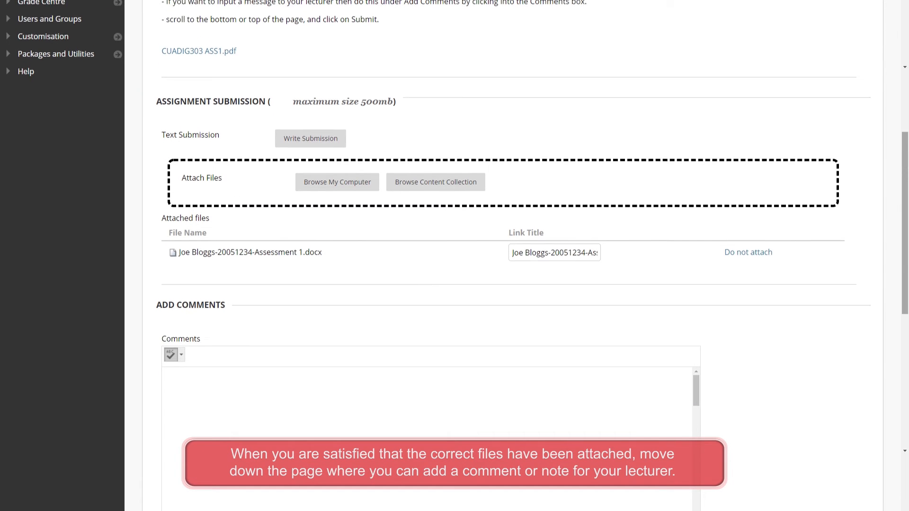
scroll(down, 3)
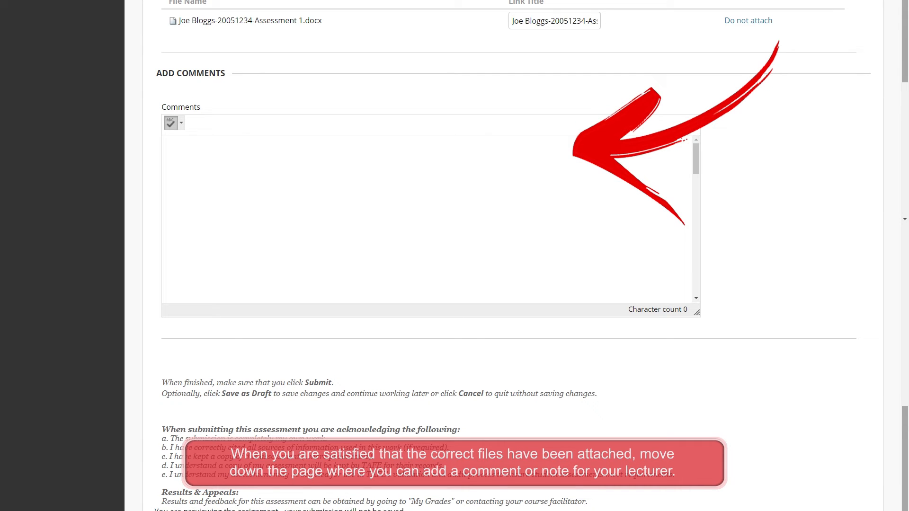
text(Dear lecturer,)
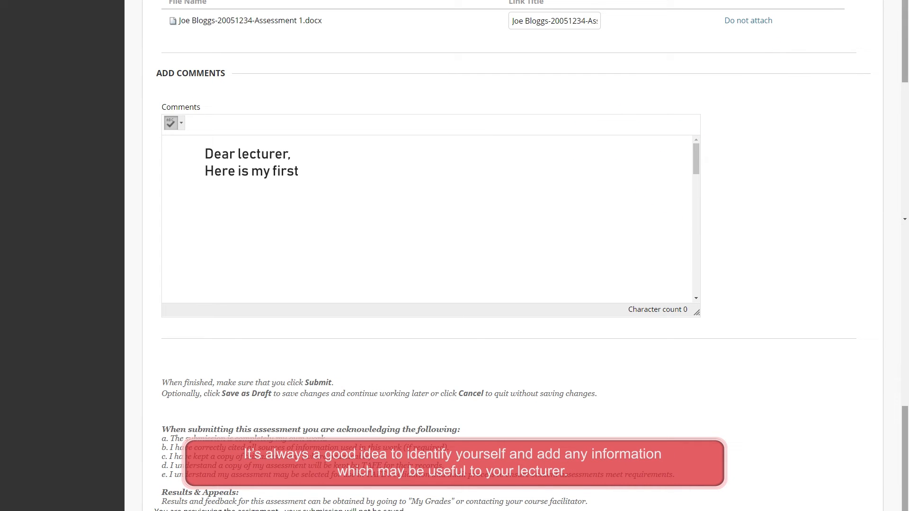
text(assessment. I hope it is ok!)
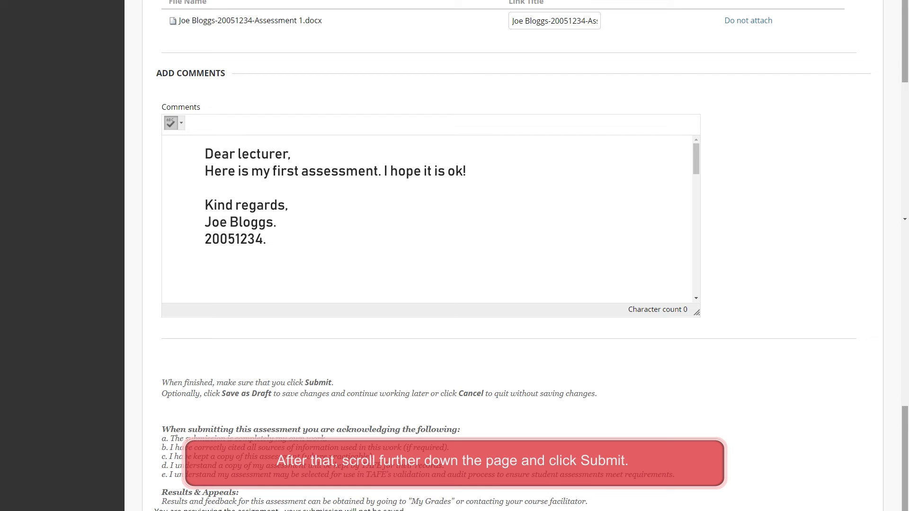
Submit Assessment 1 with its attachment and comment from the bottom of the page
scroll(down, 3)
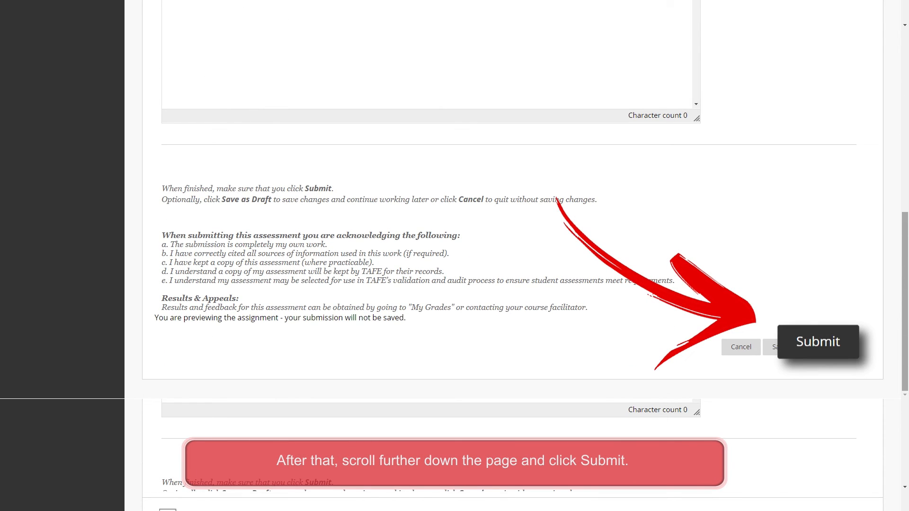
click(818, 341)
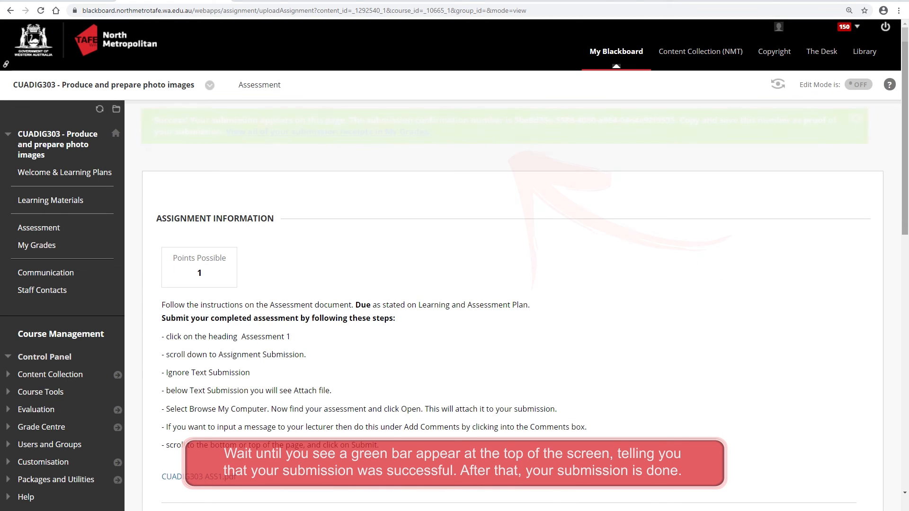